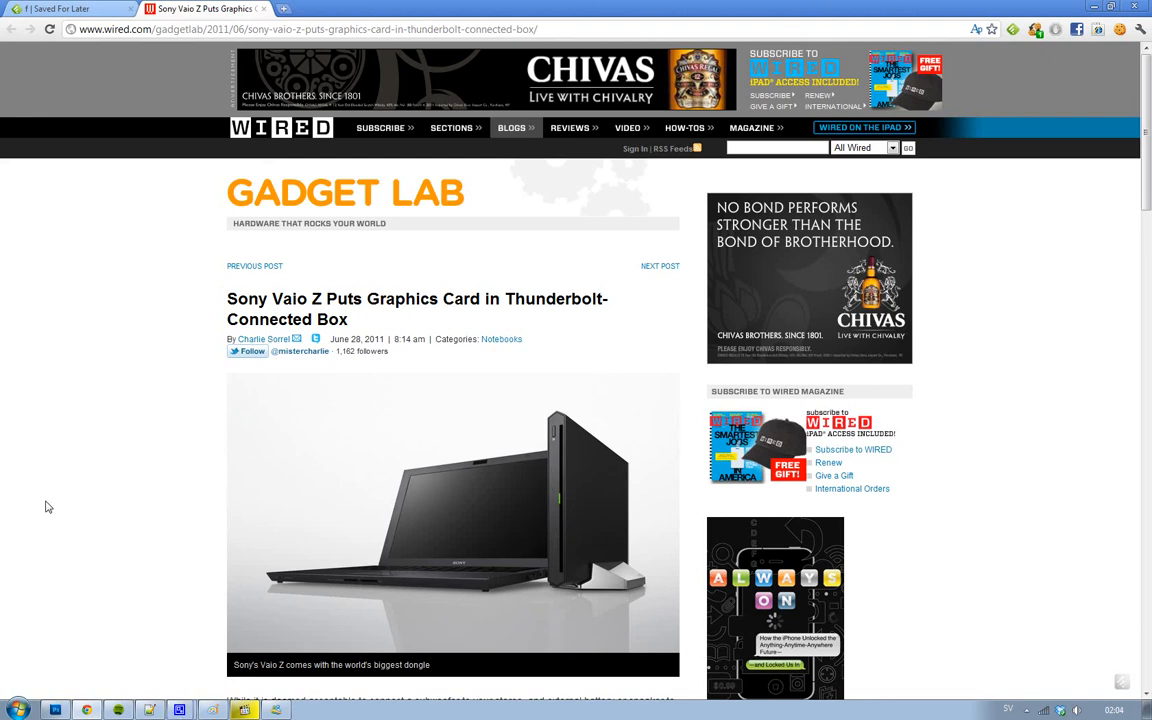
scroll(down, 3)
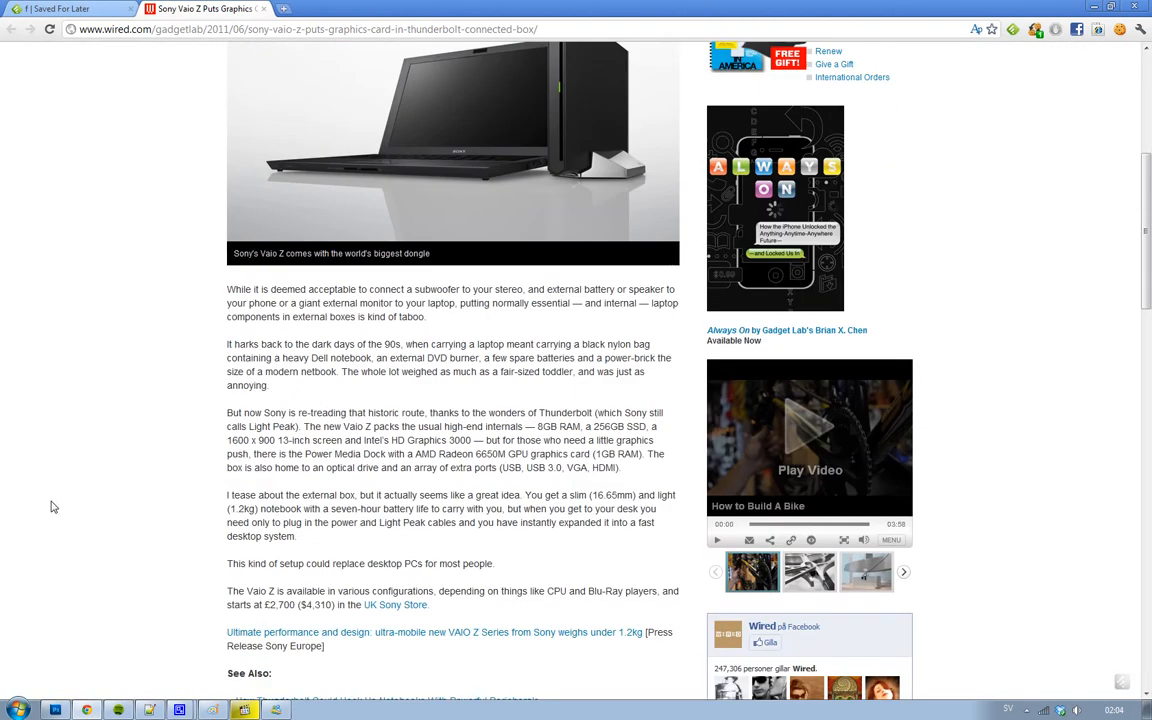
scroll(down, 3)
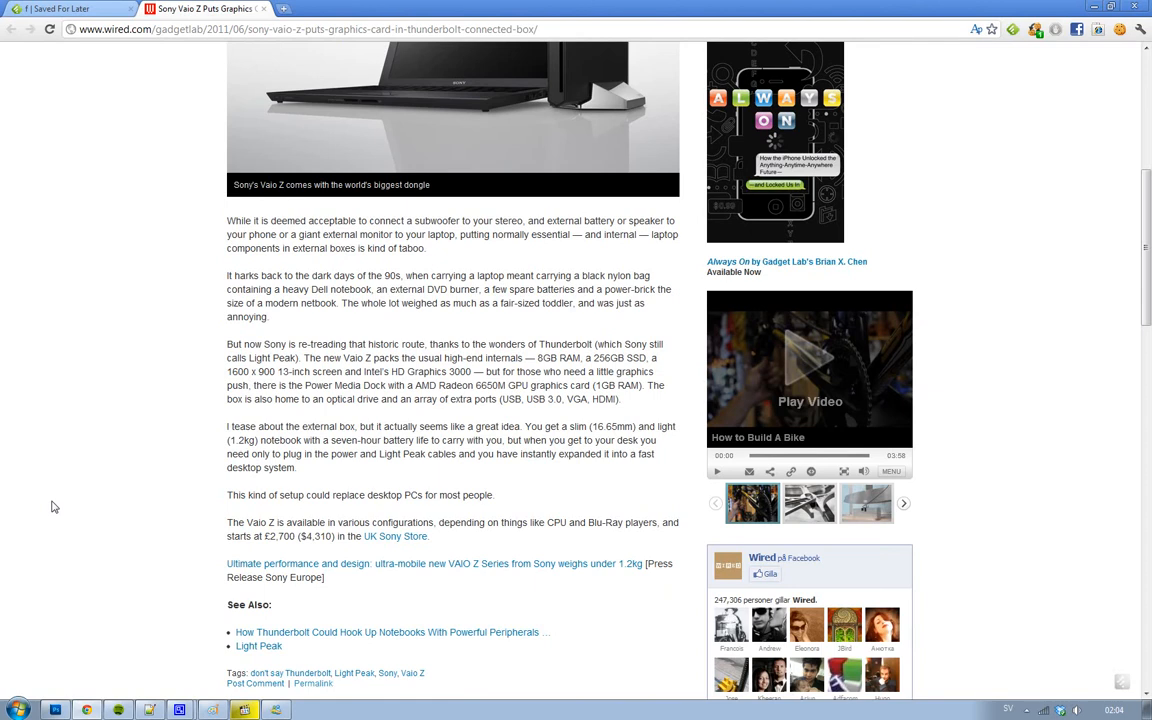
scroll(up, 3)
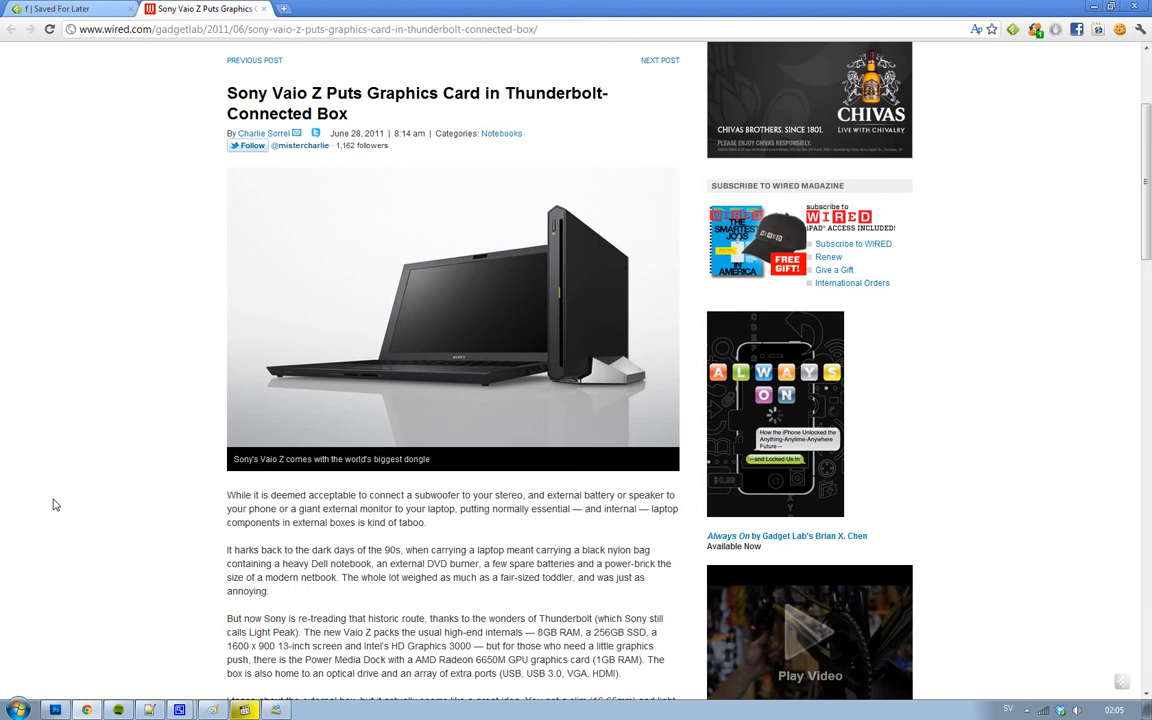
scroll(down, 3)
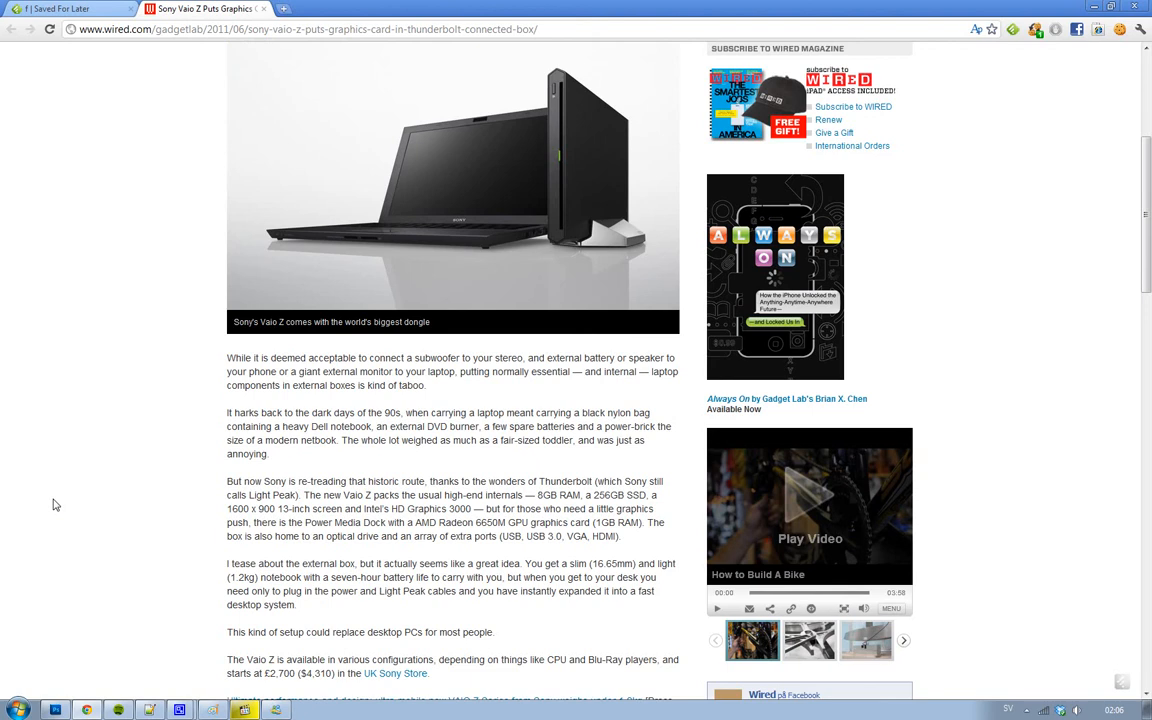
scroll(up, 3)
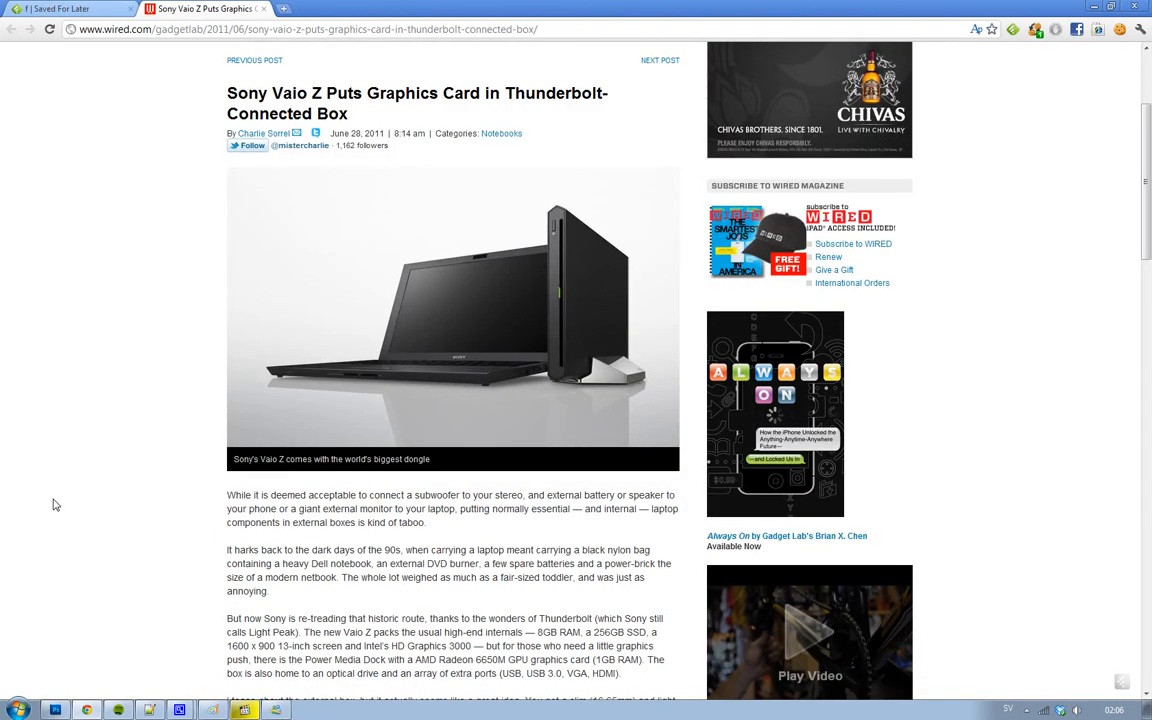